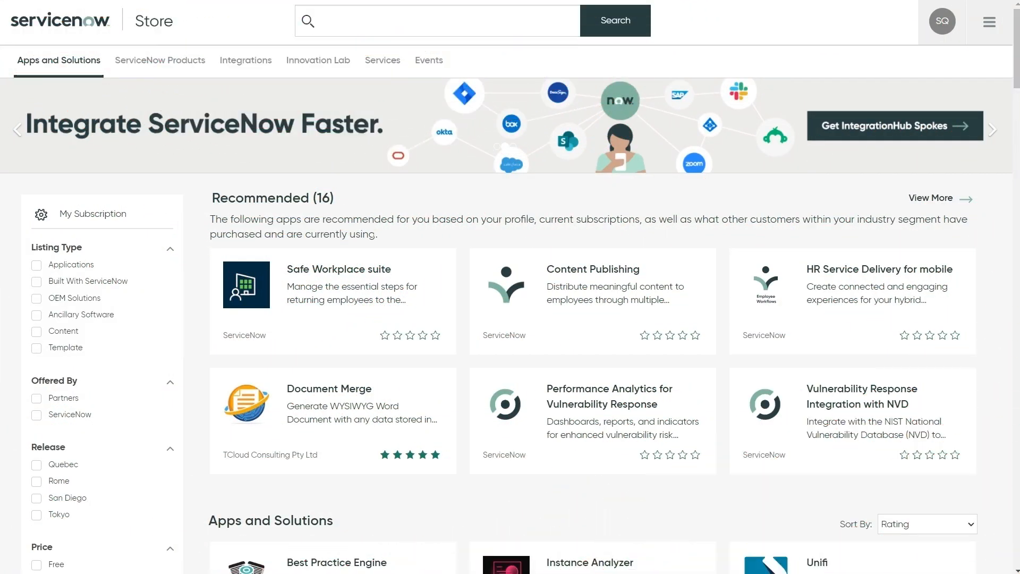
{"action": "mouse_move", "coordinate": [282, 186]}
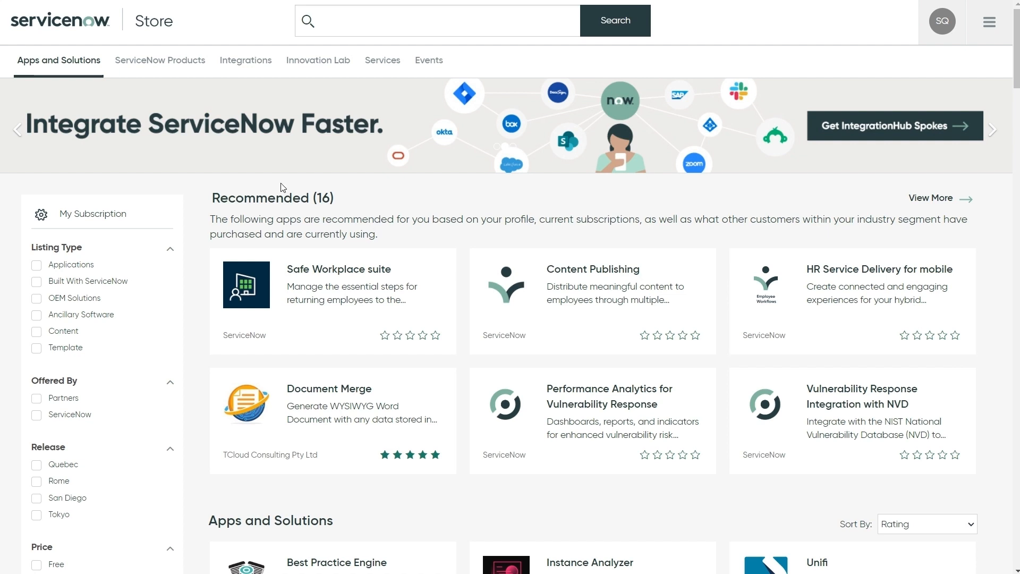
- Search the ServiceNow Store for 'vision one' to list the Trend Micro Vision One connector
{"action": "type", "text": "vision one"}
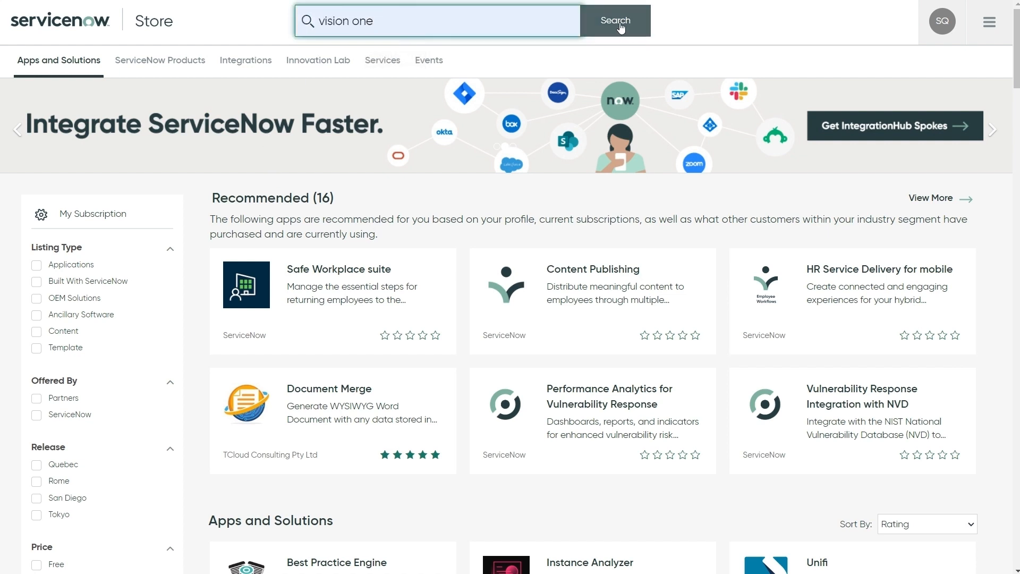
{"action": "left_click", "coordinate": [615, 20]}
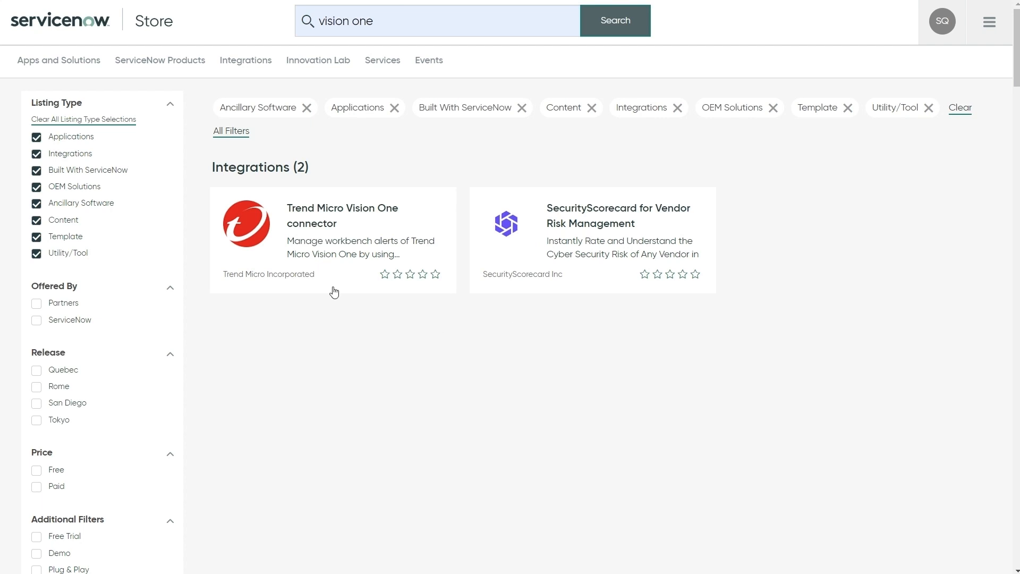
- View the Trend Micro Vision One connector listing, a free certified integration, and its product summary
{"action": "left_click", "coordinate": [342, 215]}
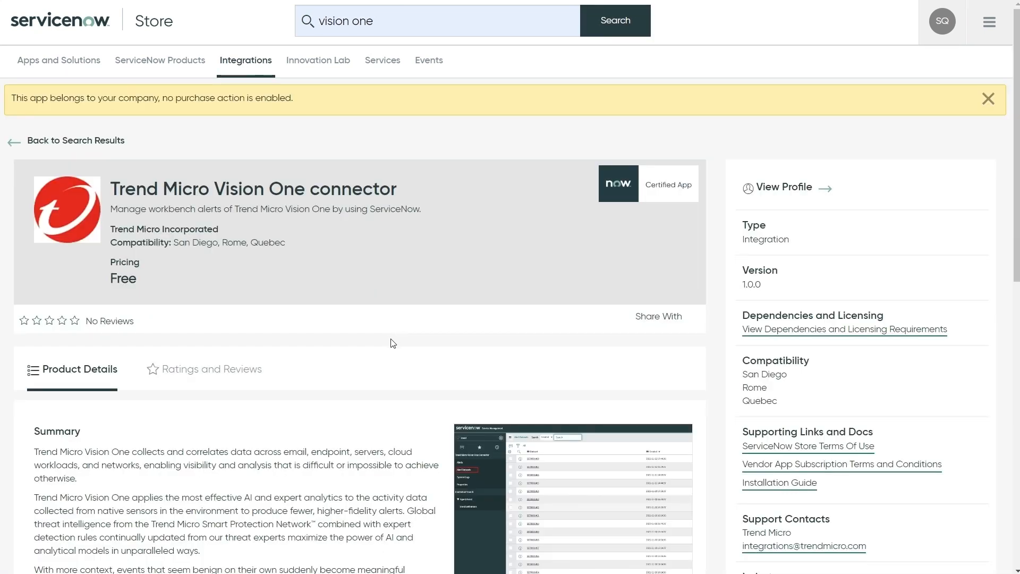
{"action": "mouse_move", "coordinate": [548, 349]}
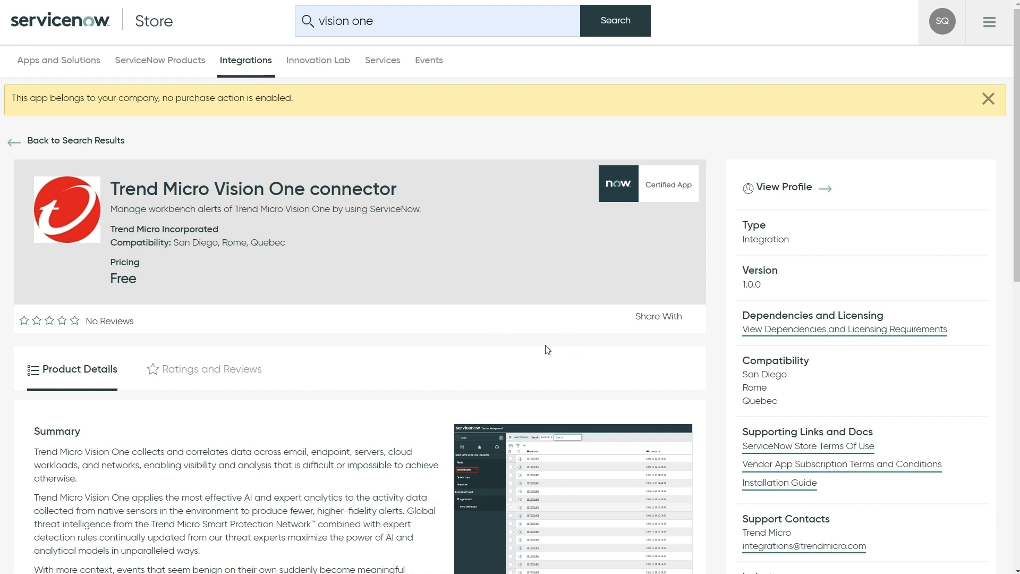
{"action": "mouse_move", "coordinate": [634, 337]}
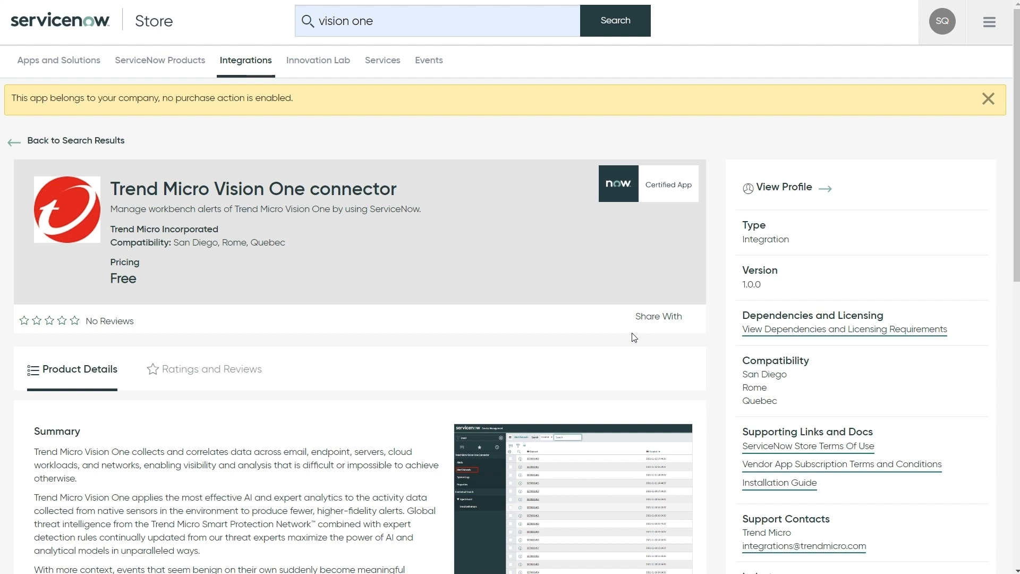
{"action": "mouse_move", "coordinate": [609, 296]}
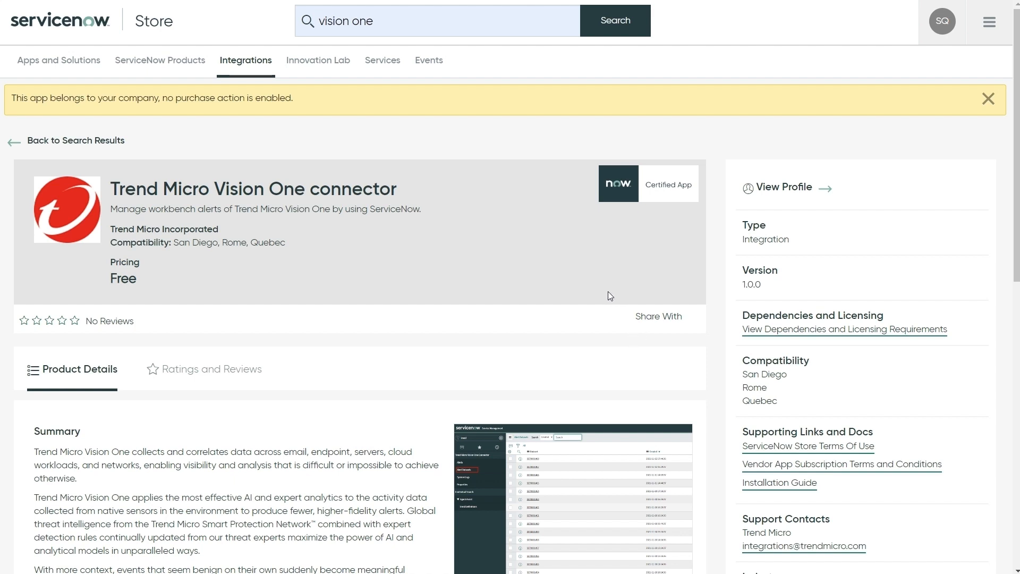
{"action": "mouse_move", "coordinate": [682, 326]}
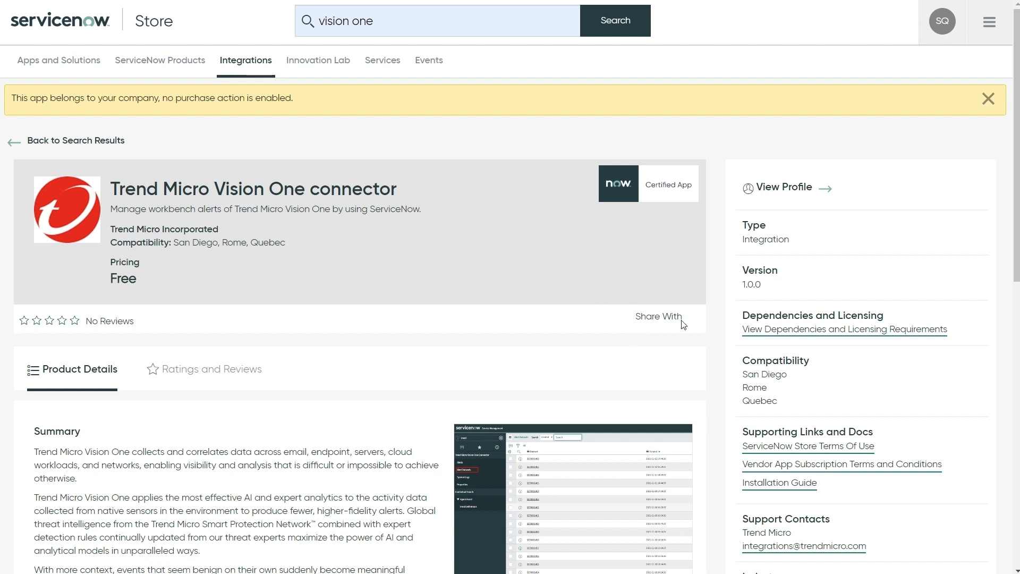
{"action": "scroll", "scroll_direction": "down", "scroll_amount": 3}
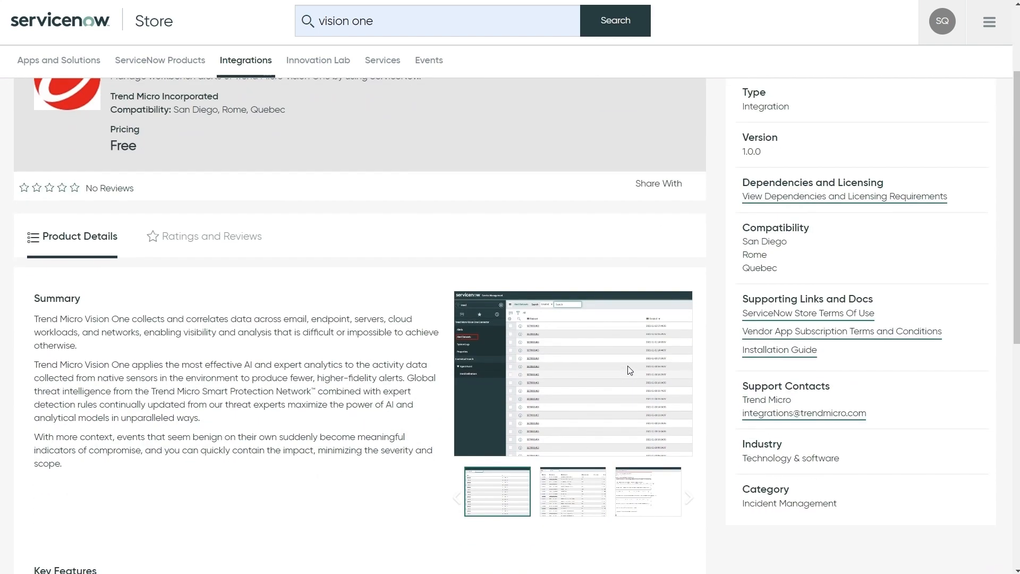
{"action": "mouse_move", "coordinate": [614, 374]}
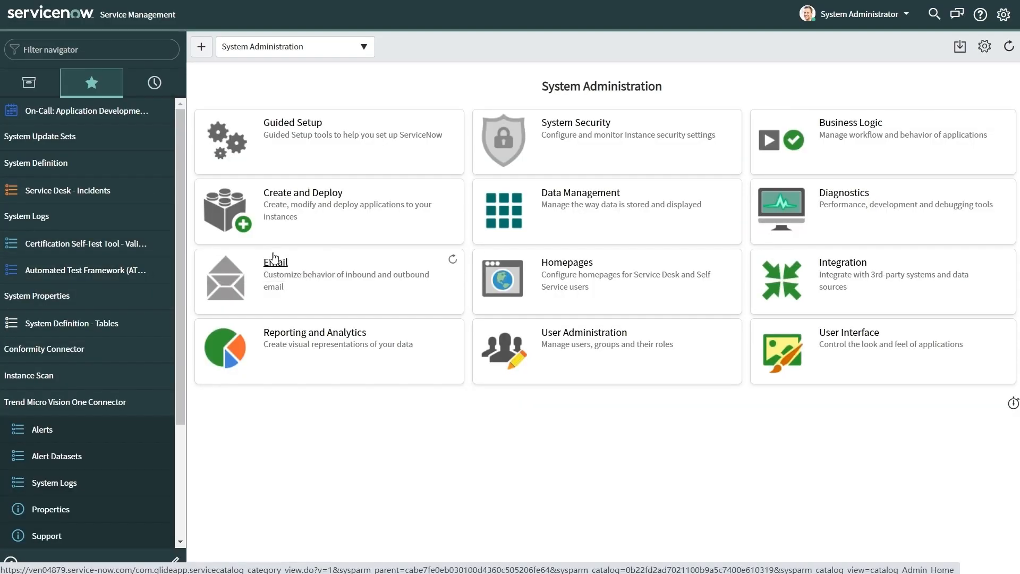
{"action": "mouse_move", "coordinate": [134, 286]}
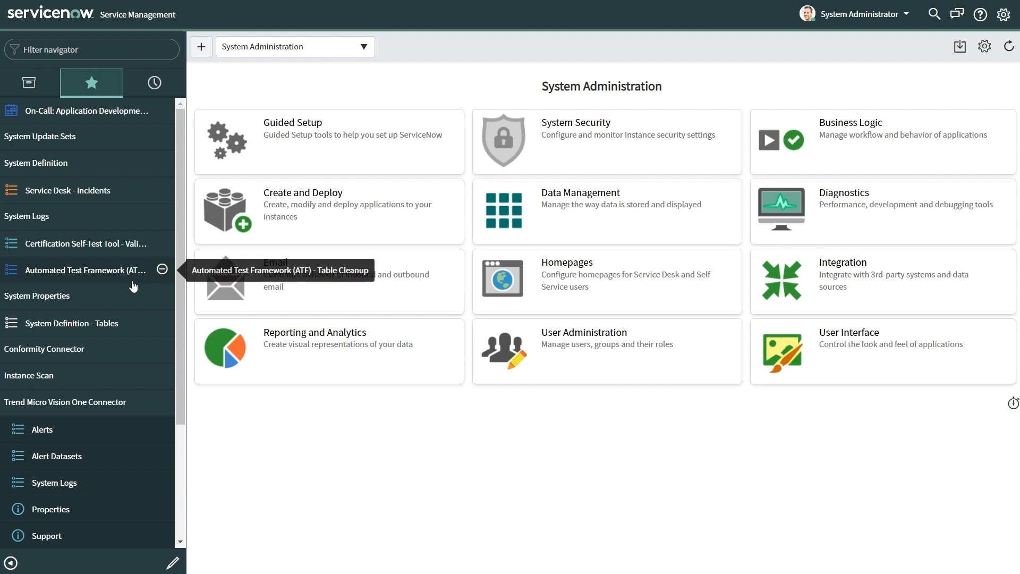
- Reach the Trend Micro Vision One Connector's Properties module from the navigator
{"action": "scroll", "scroll_direction": "down", "scroll_amount": 3}
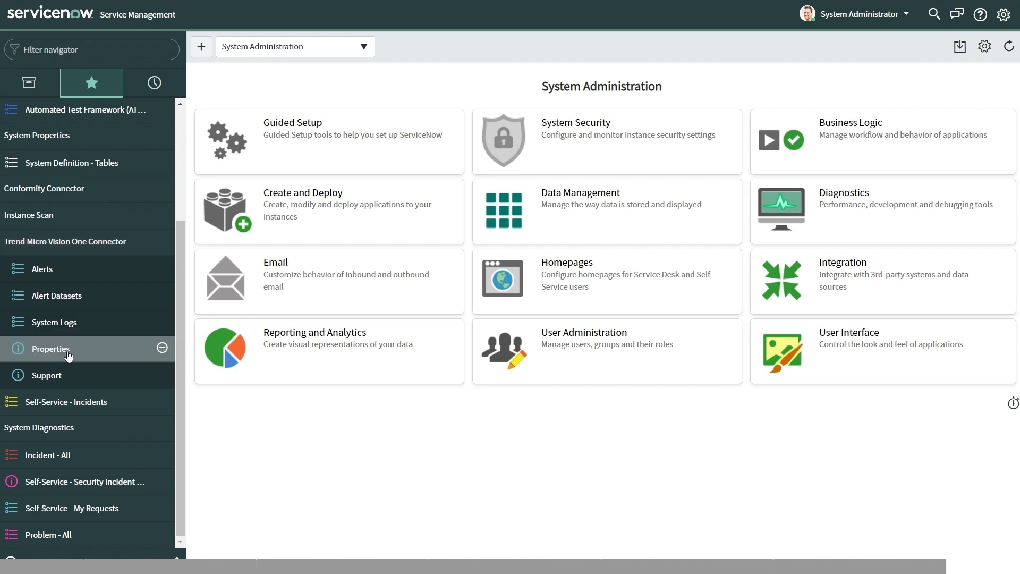
{"action": "left_click", "coordinate": [50, 348]}
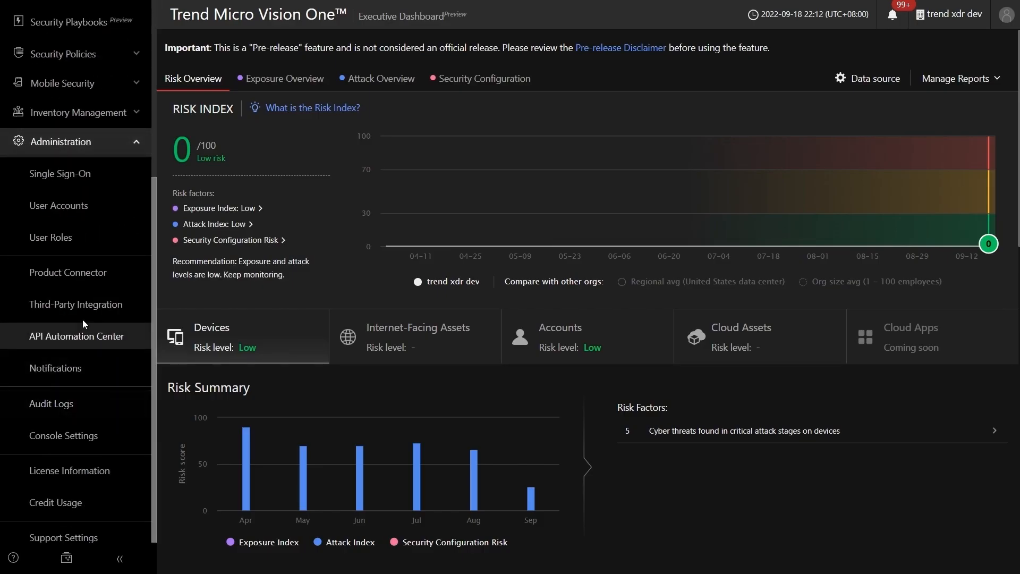
- Copy the address and token from Vision One's ServiceNow ITSM third-party integration details
{"action": "left_click", "coordinate": [75, 304]}
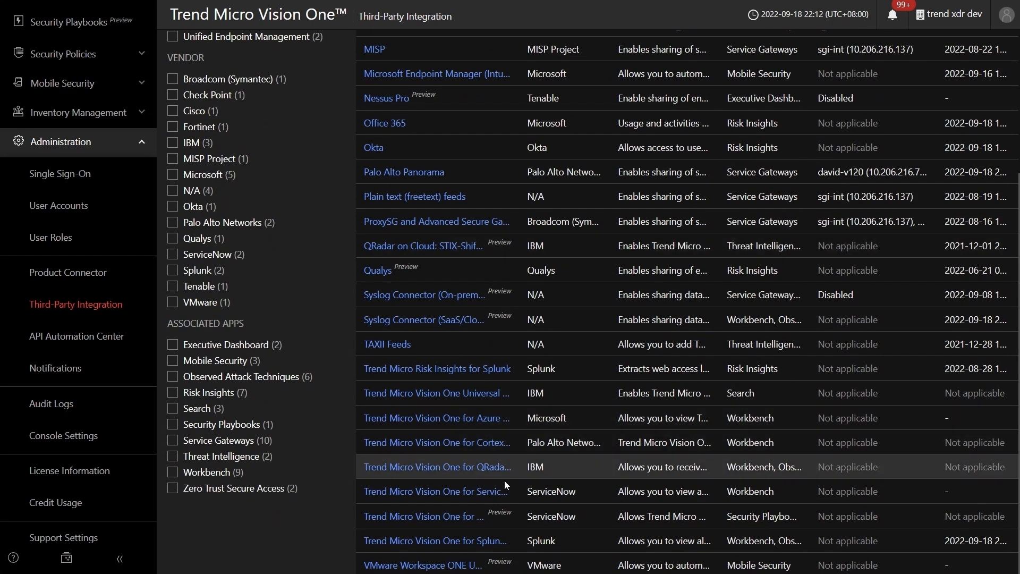
{"action": "mouse_move", "coordinate": [487, 497]}
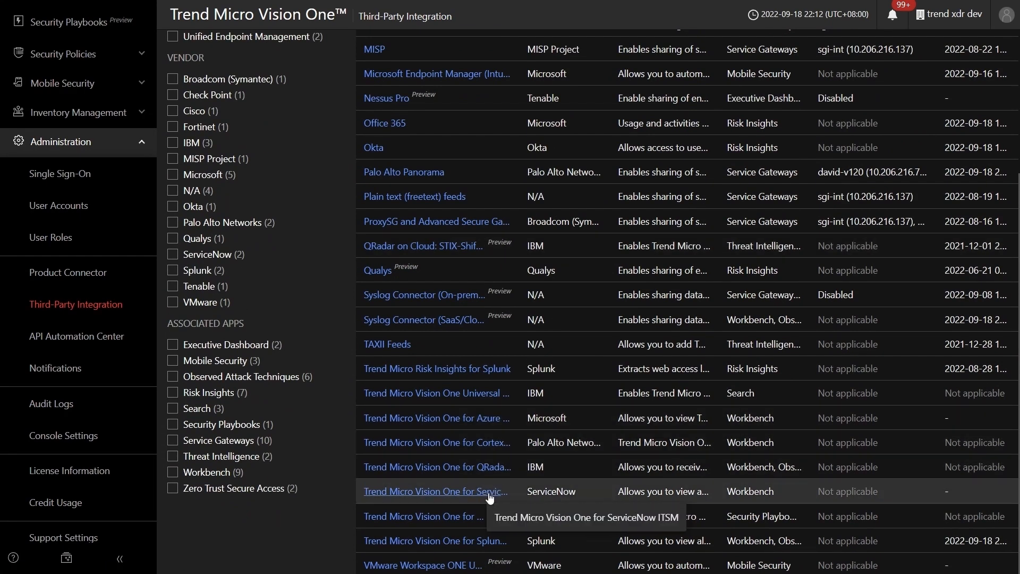
{"action": "left_click", "coordinate": [435, 491]}
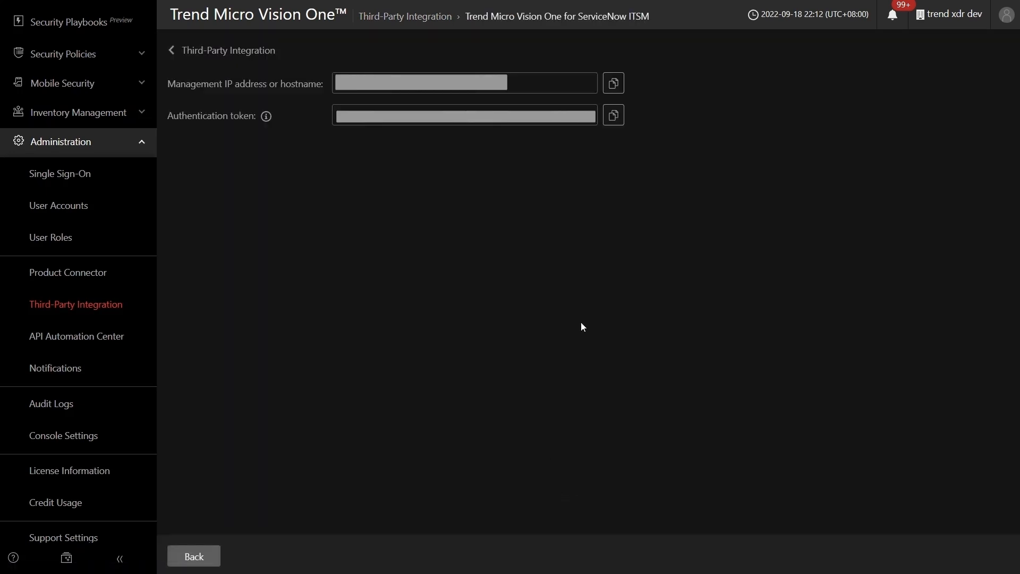
{"action": "left_click", "coordinate": [614, 83]}
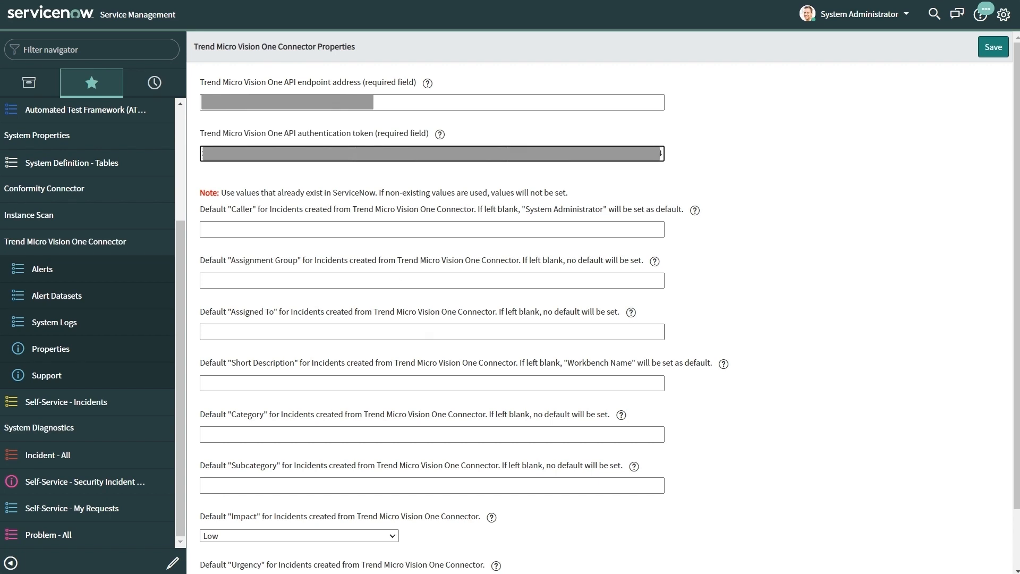
{"action": "mouse_move", "coordinate": [479, 354]}
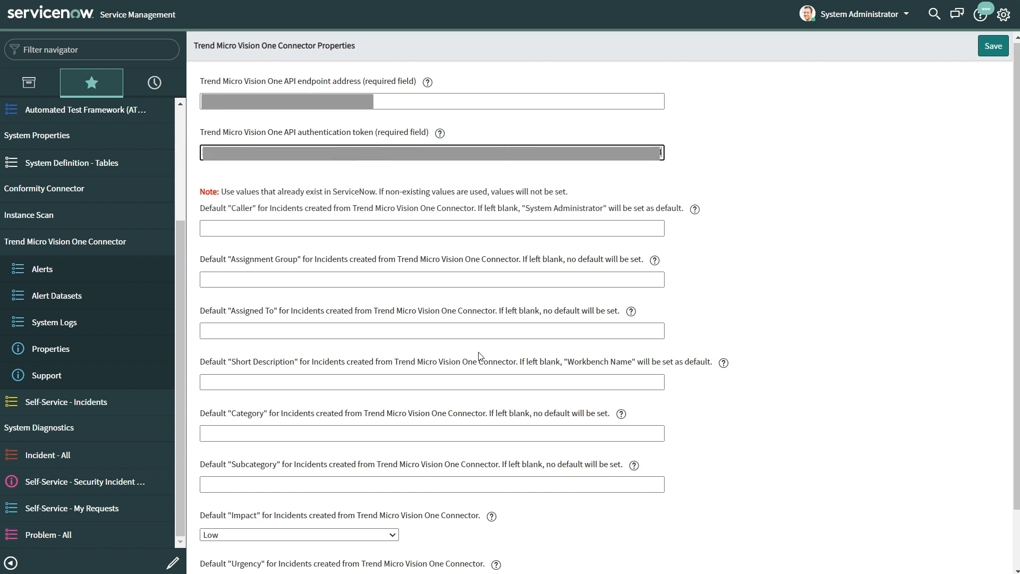
- Save the pasted endpoint address and authentication token in the Connector Properties form
{"action": "scroll", "scroll_direction": "down", "scroll_amount": 3}
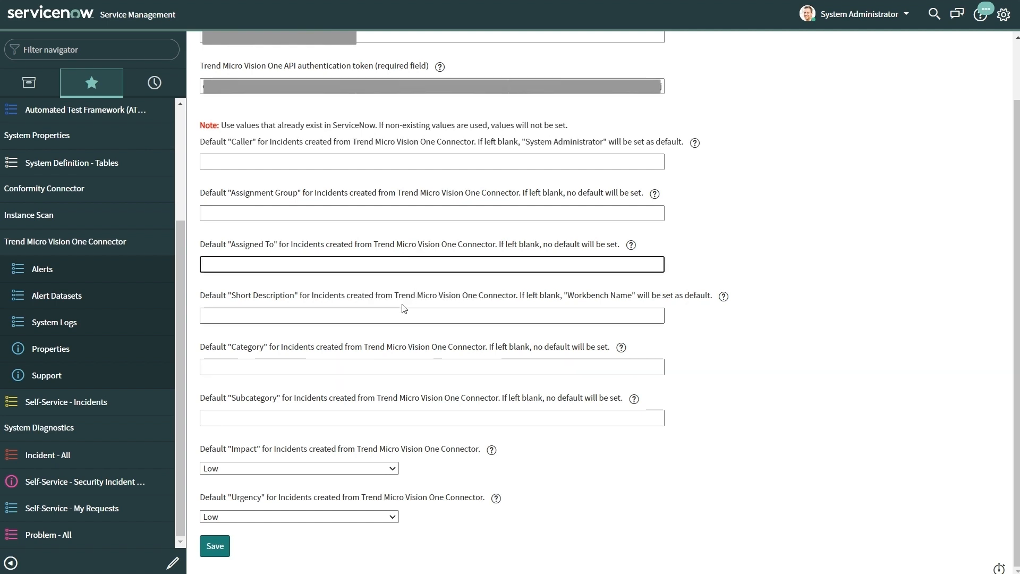
{"action": "left_click", "coordinate": [298, 516]}
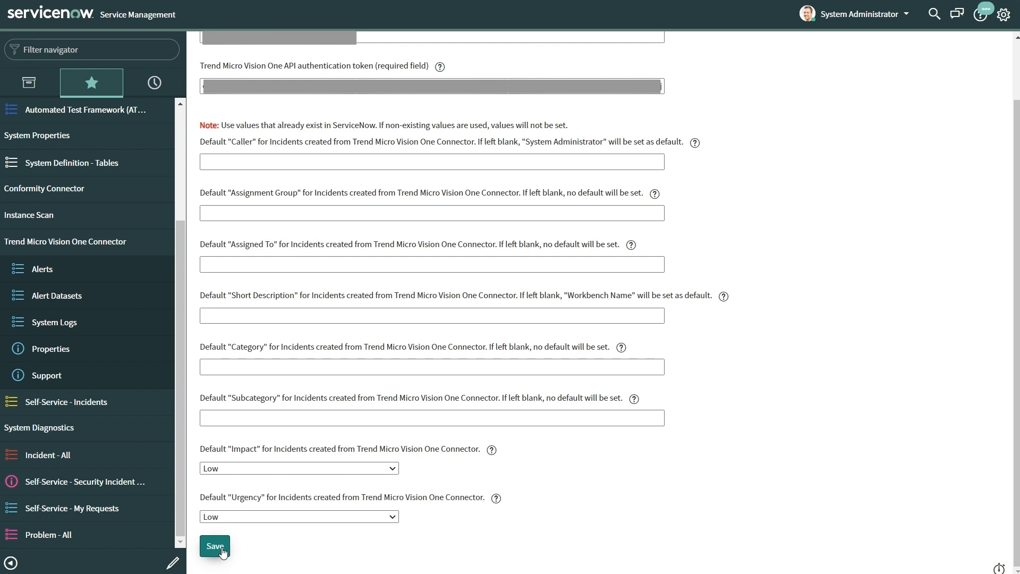
{"action": "mouse_move", "coordinate": [263, 552]}
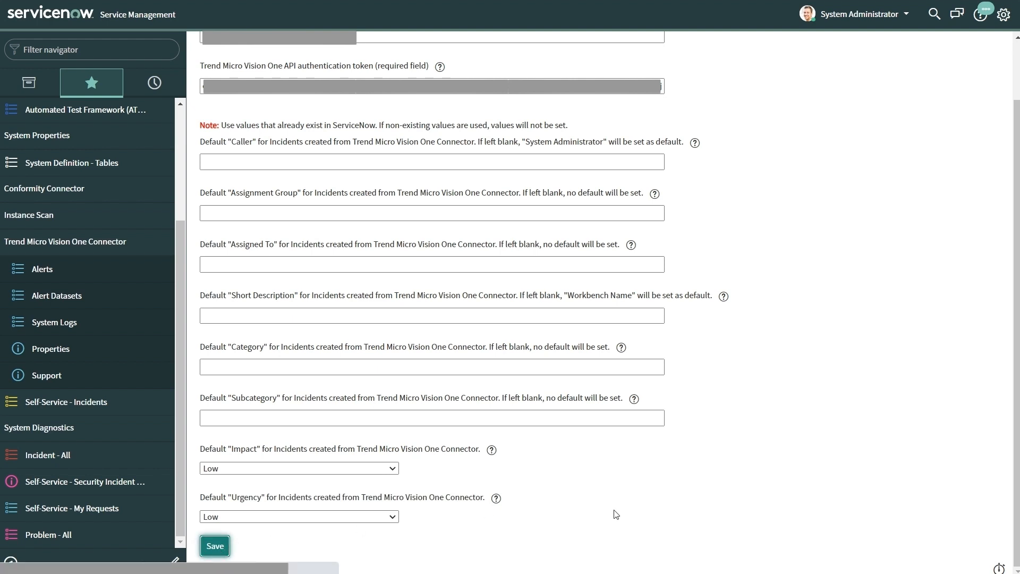
{"action": "left_click", "coordinate": [214, 546]}
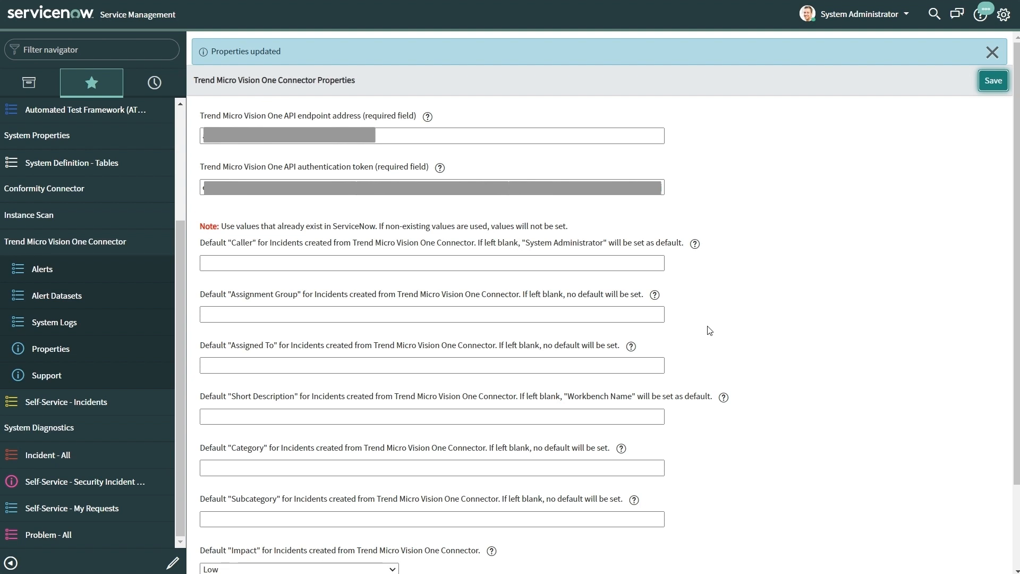
{"action": "mouse_move", "coordinate": [740, 267]}
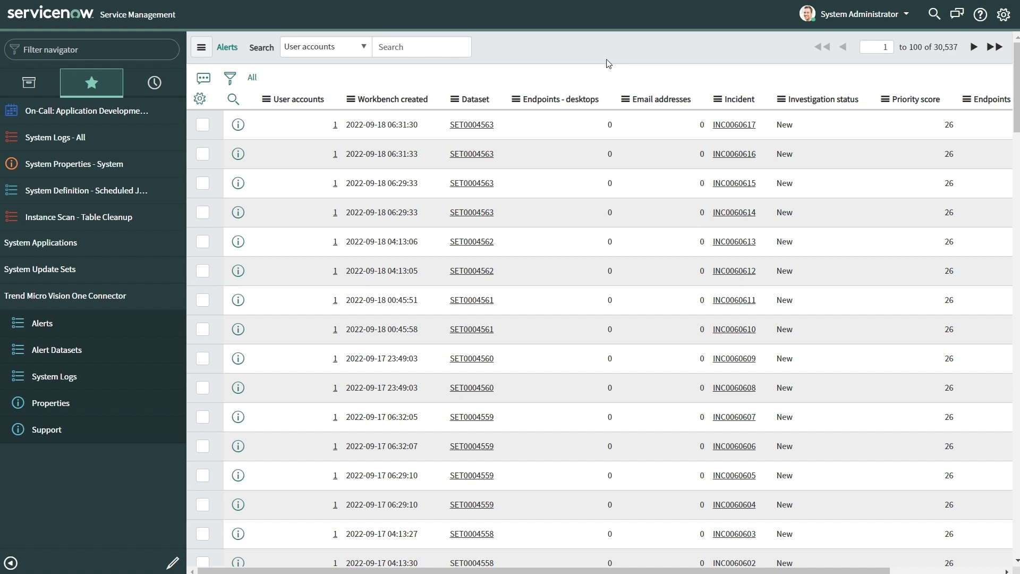
{"action": "mouse_move", "coordinate": [356, 314]}
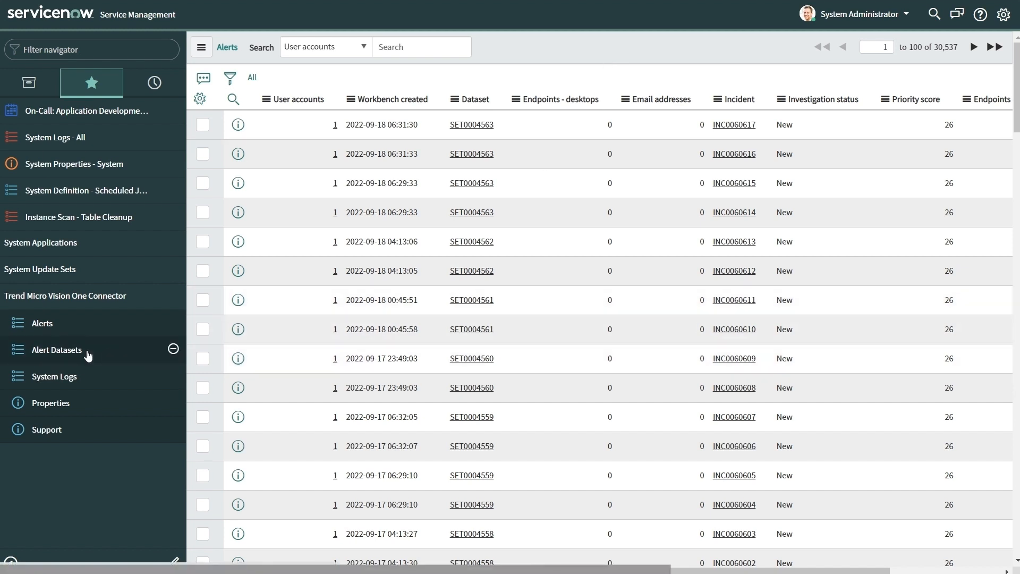
- View alert dataset SET0004563's API response payload and linked incident INC0060614
{"action": "left_click", "coordinate": [56, 350]}
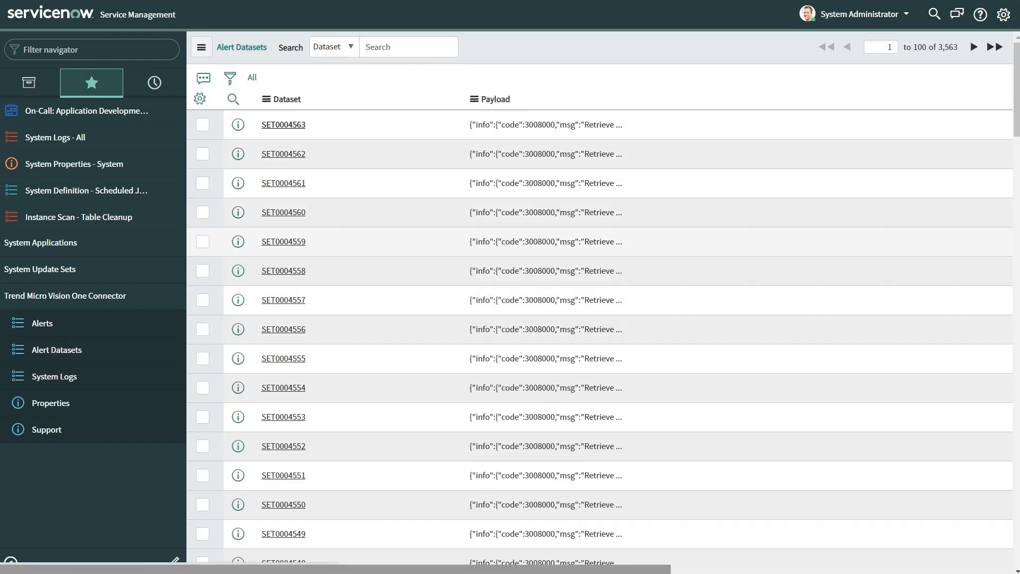
{"action": "left_click", "coordinate": [282, 124]}
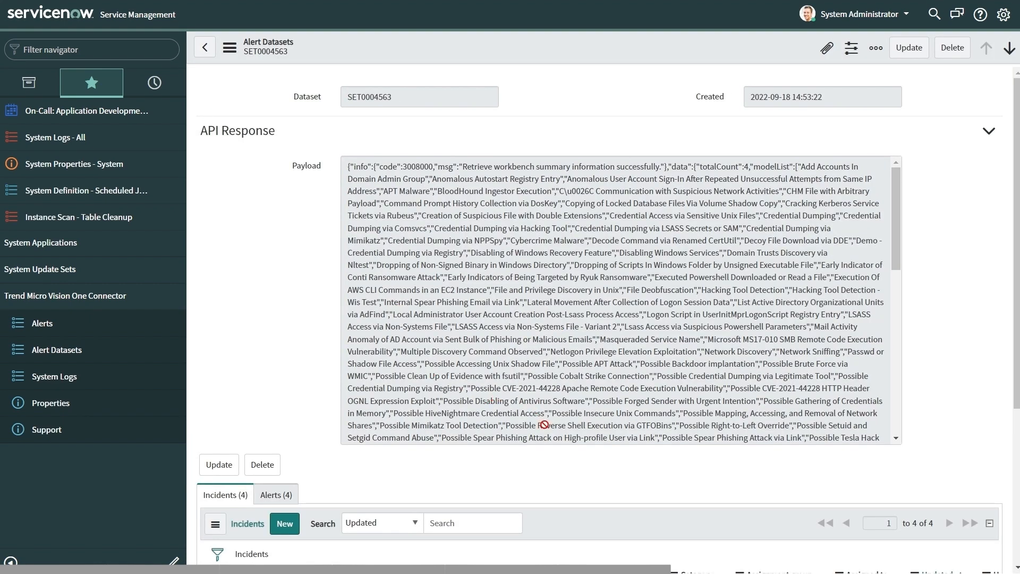
{"action": "scroll", "scroll_direction": "down", "scroll_amount": 3}
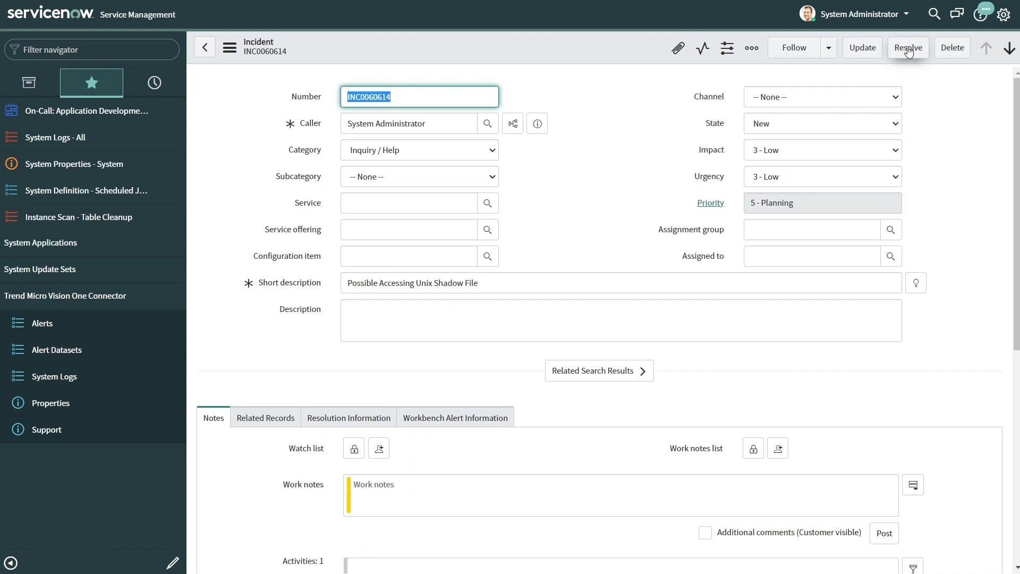
- Resolve incident INC0060614 'Possible Accessing Unix Shadow File', leaving resolution code and notes flagged
{"action": "left_click", "coordinate": [908, 47]}
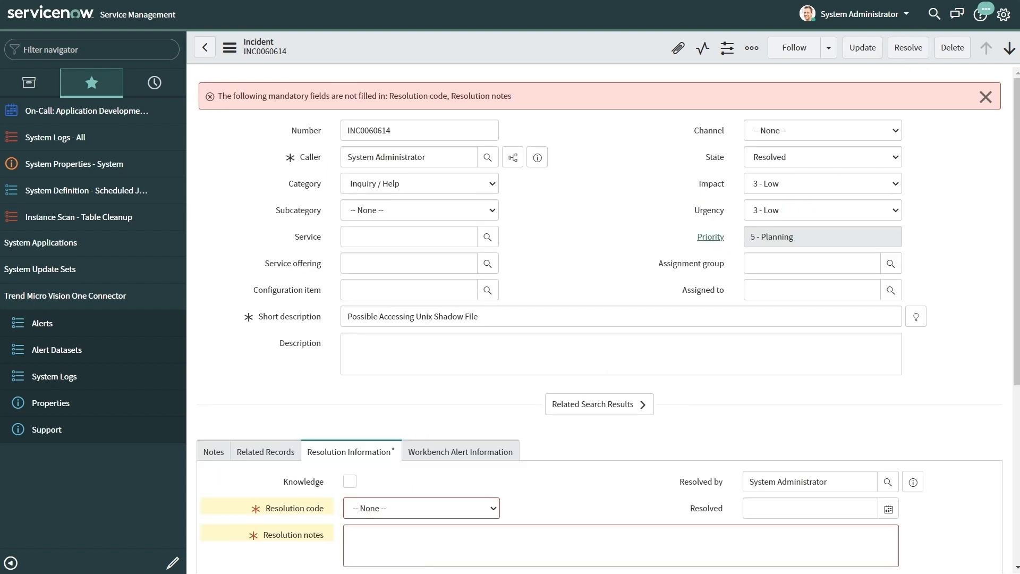